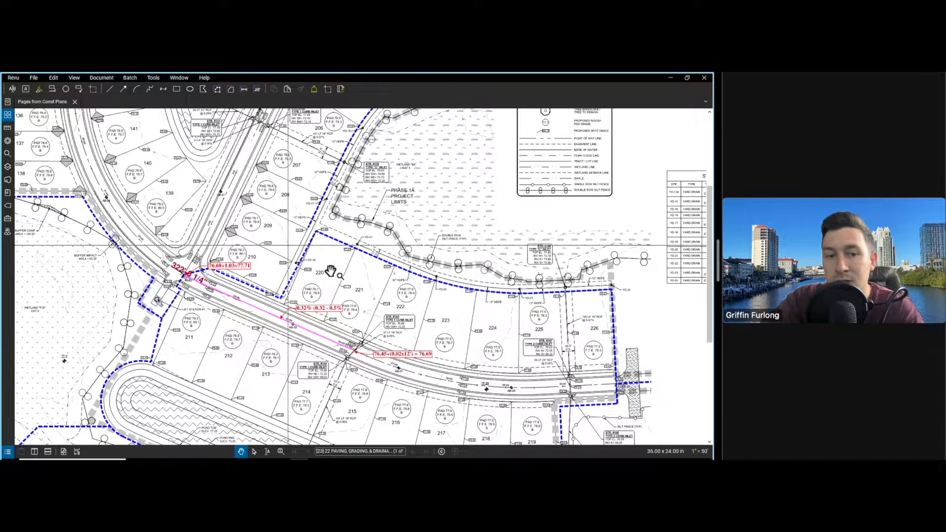
Add a callout at the left FFE pad reading 'Lowest adjacent grade = 4-8" 0.5''.
scroll("down", 3)
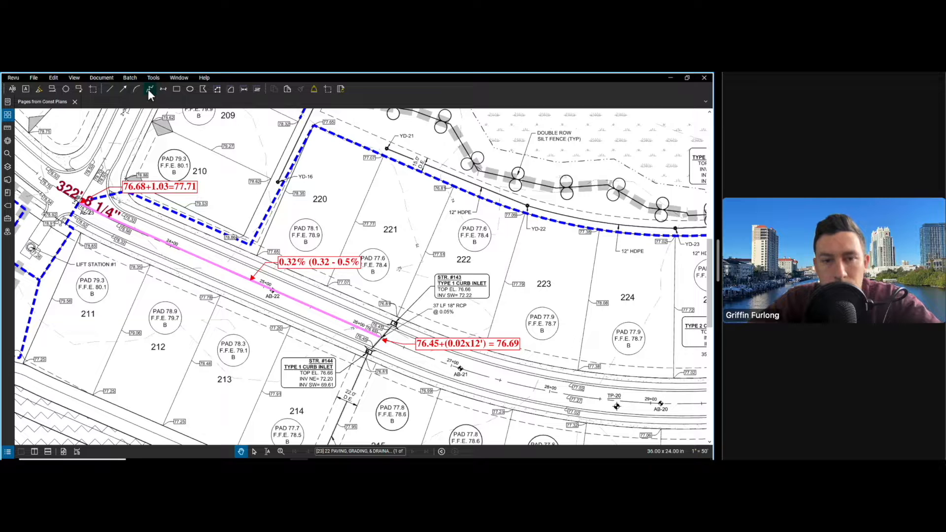
left_click(150, 88)
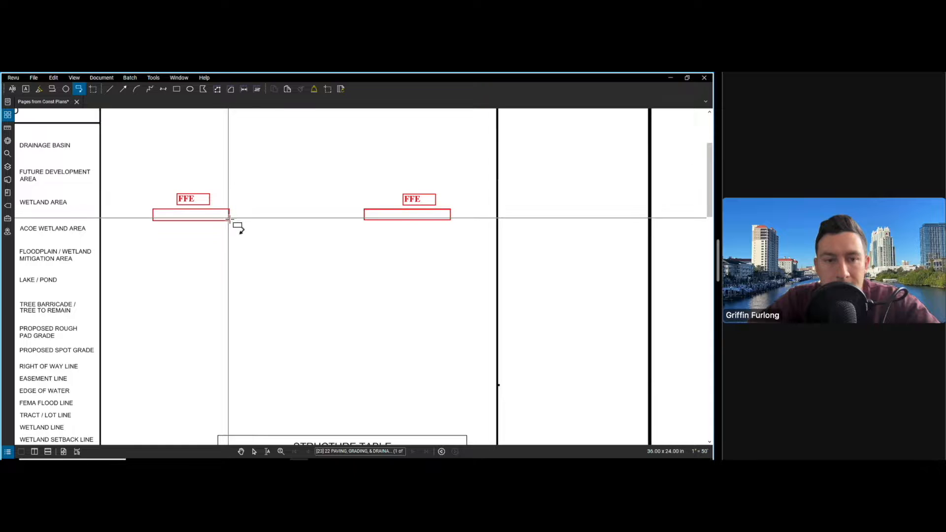
left_click_drag(231, 218, 307, 156)
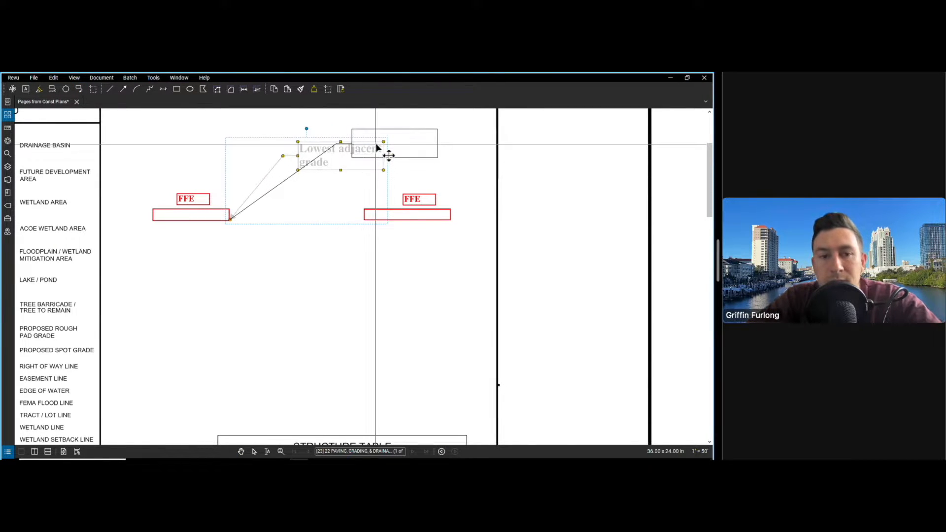
left_click_drag(389, 156, 236, 218)
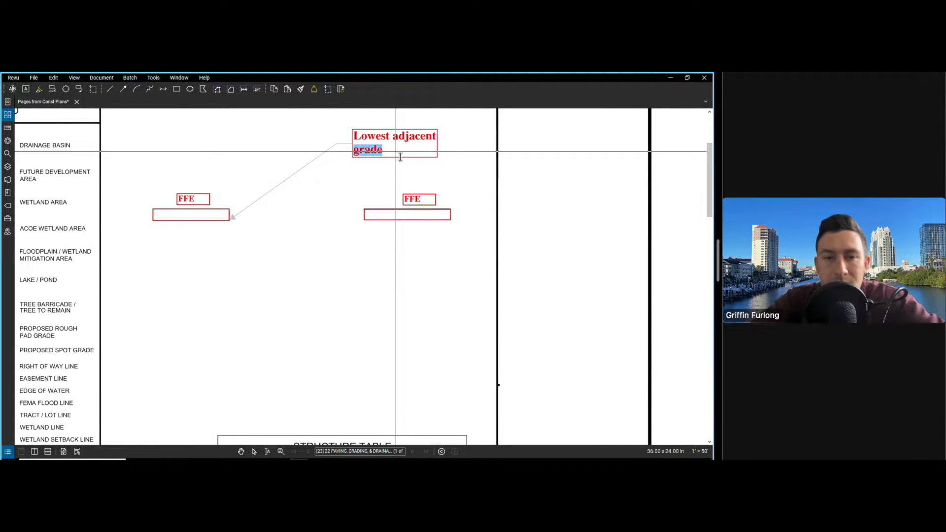
type("–")
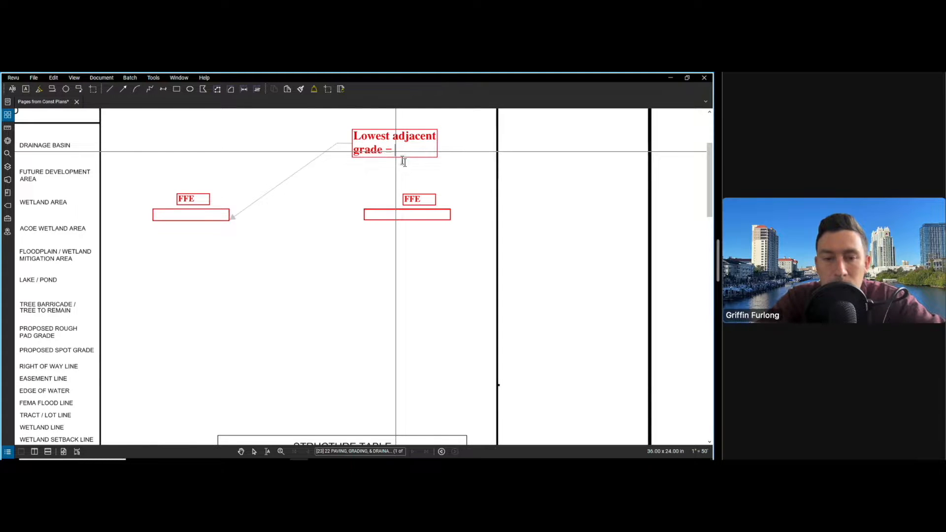
type("4-8\"")
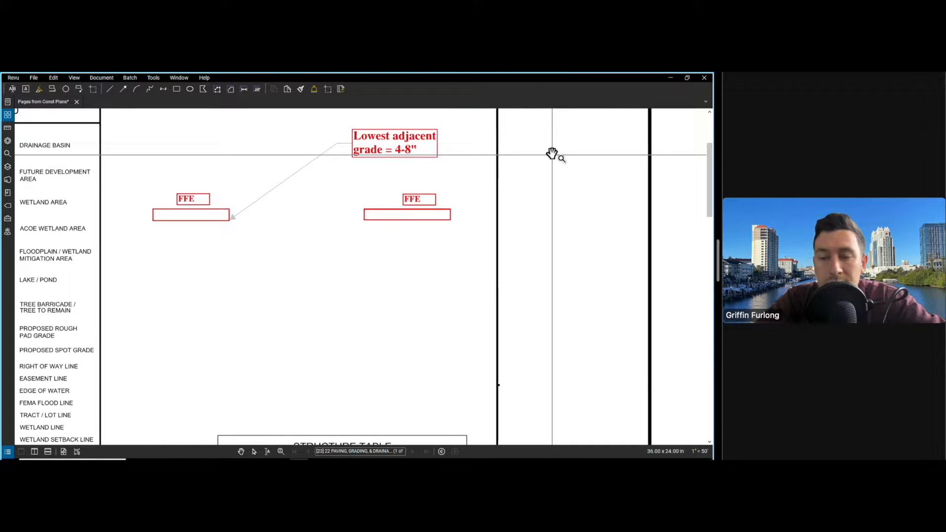
type("0.5'")
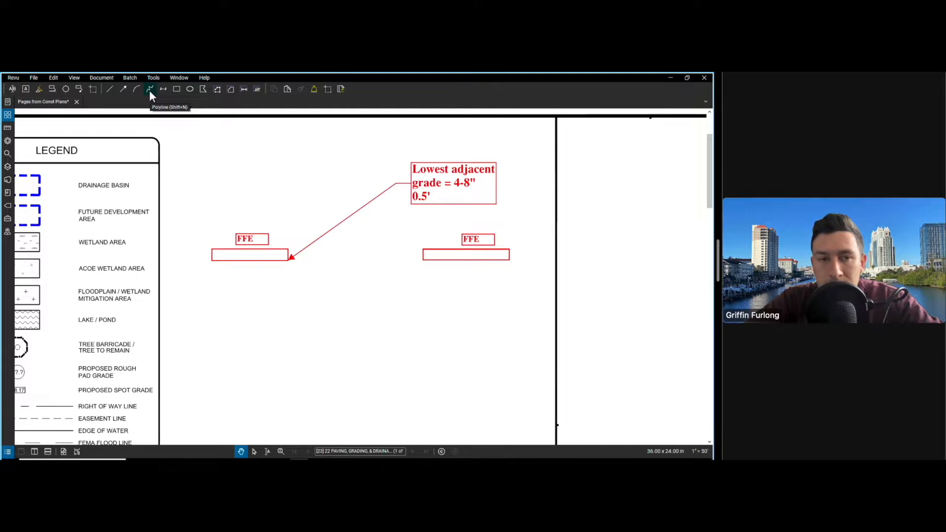
Sketch the ground line between pads, a centre line, and the Range = 1-20%, Typical = 2-10% callout.
left_click(149, 89)
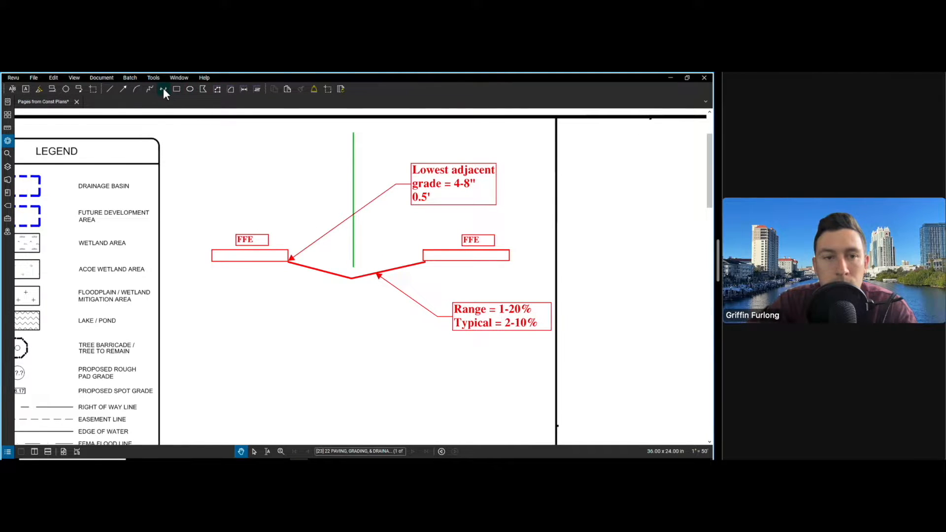
left_click(163, 89)
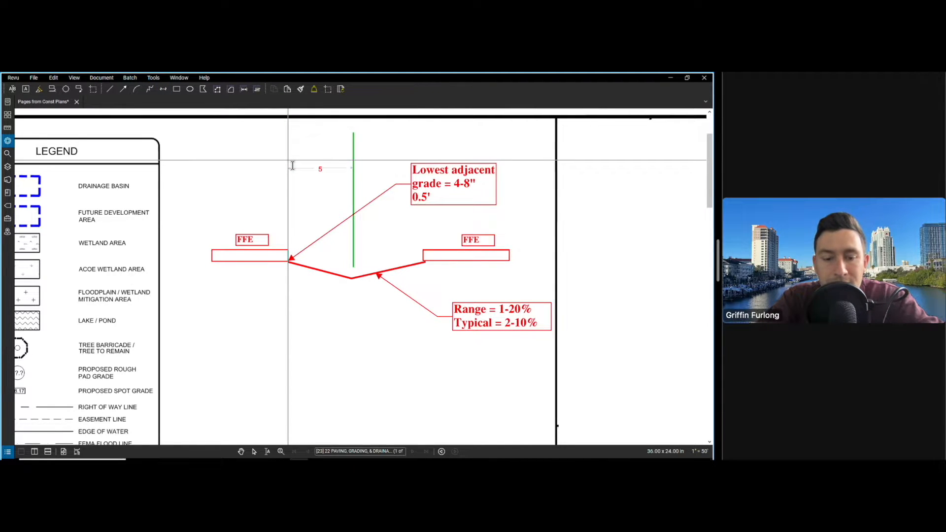
Finish the section sketch text with '-10' and return to the driveway grading area.
type("-10")
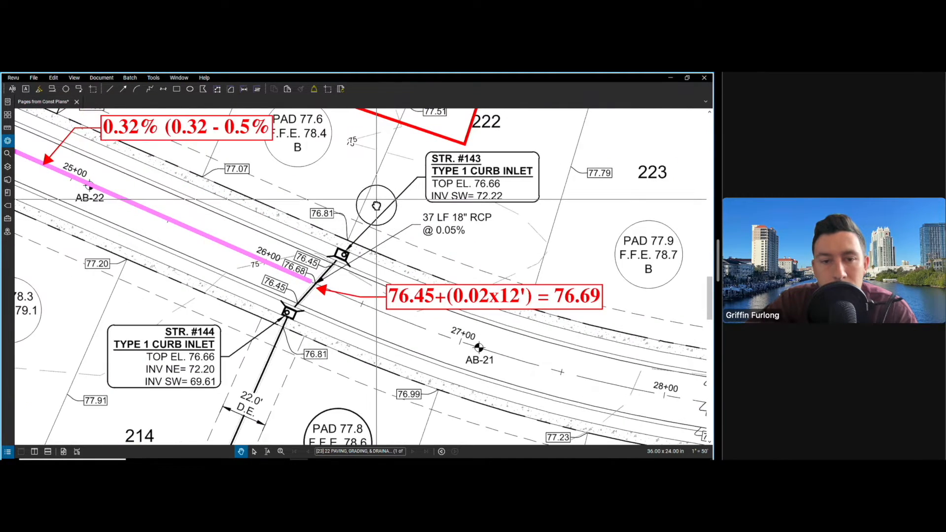
Pan to lot 222 and add a 'Min 1%' callout on the driveway sketch.
left_click_drag(477, 347, 386, 236)
type("Min 1%")
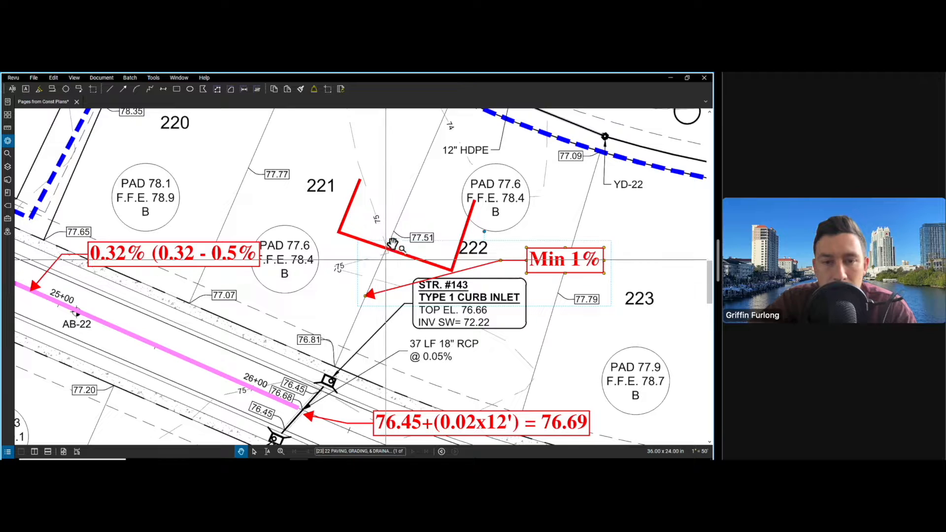
left_click(244, 89)
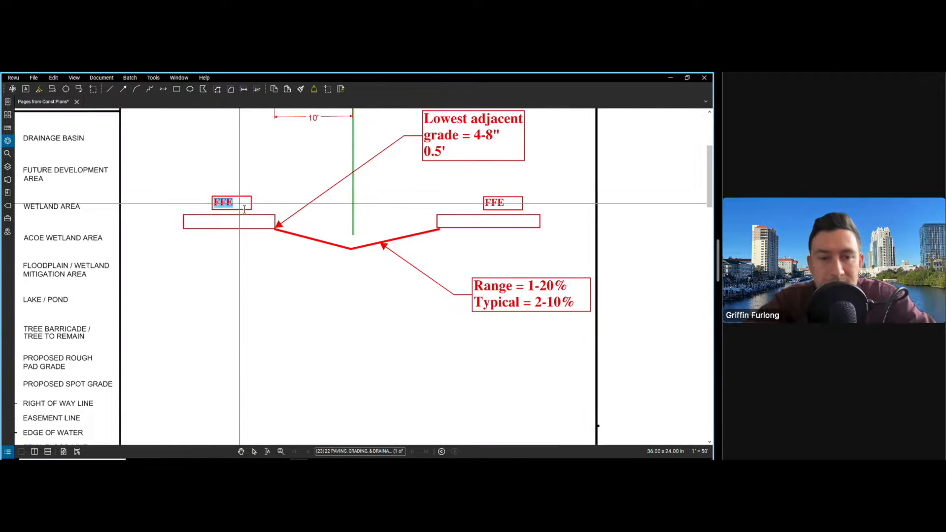
Relabel the left pad FFE = 78.4 and copy the Range callout for grades 77.9 and 77.51.
type("= 78.4")
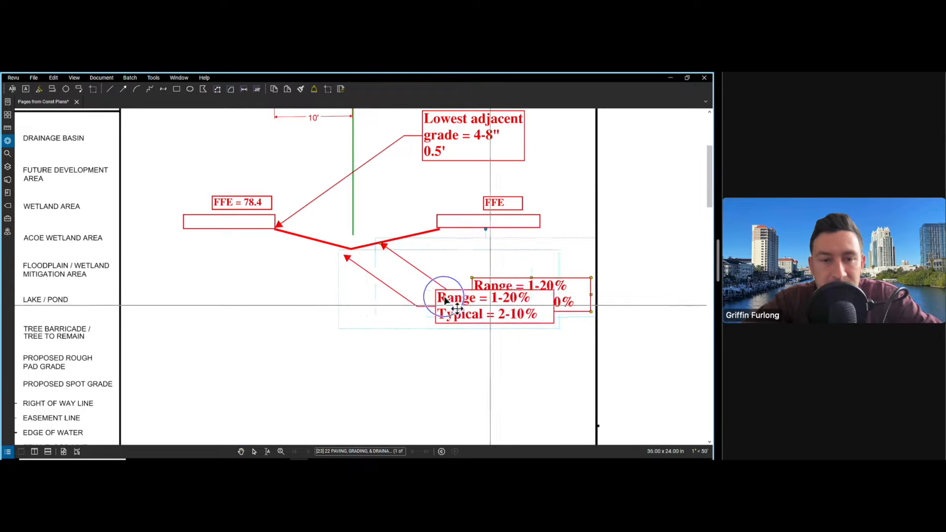
left_click_drag(483, 299, 417, 278)
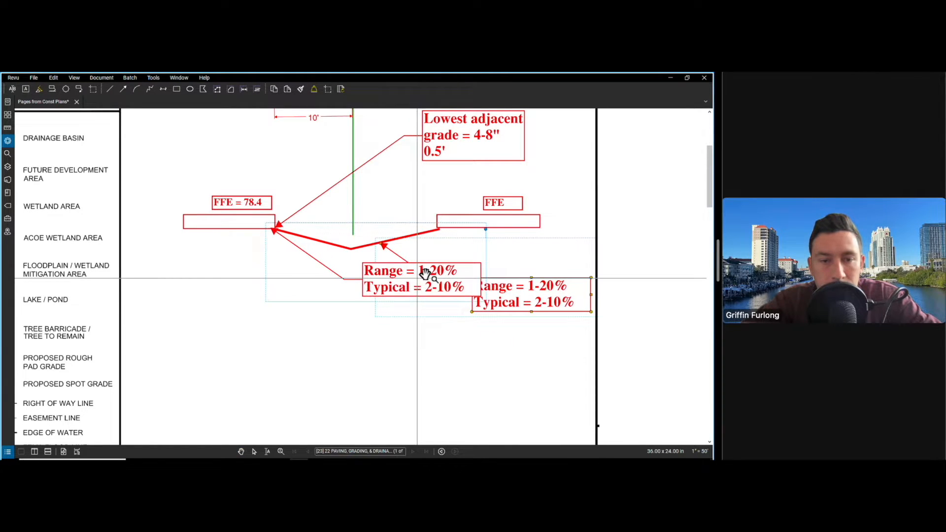
left_click_drag(422, 277, 401, 353)
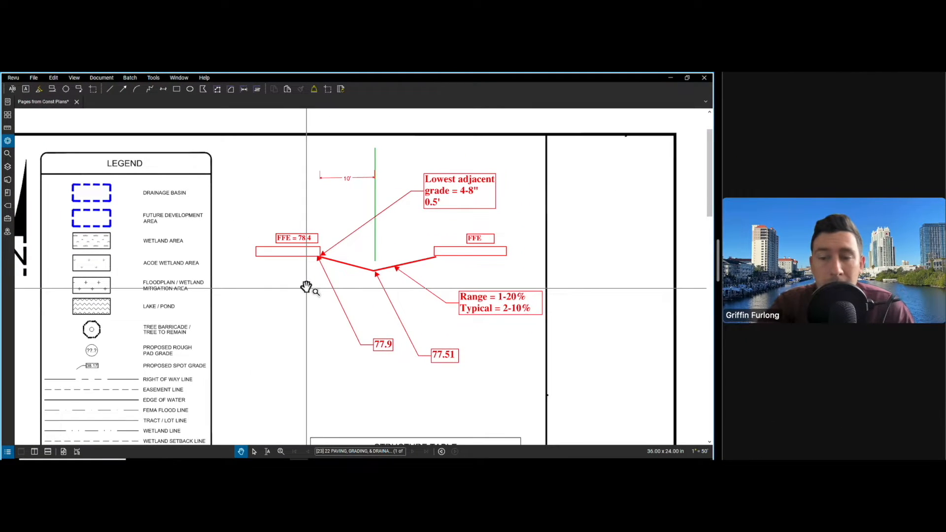
mouse_move(311, 262)
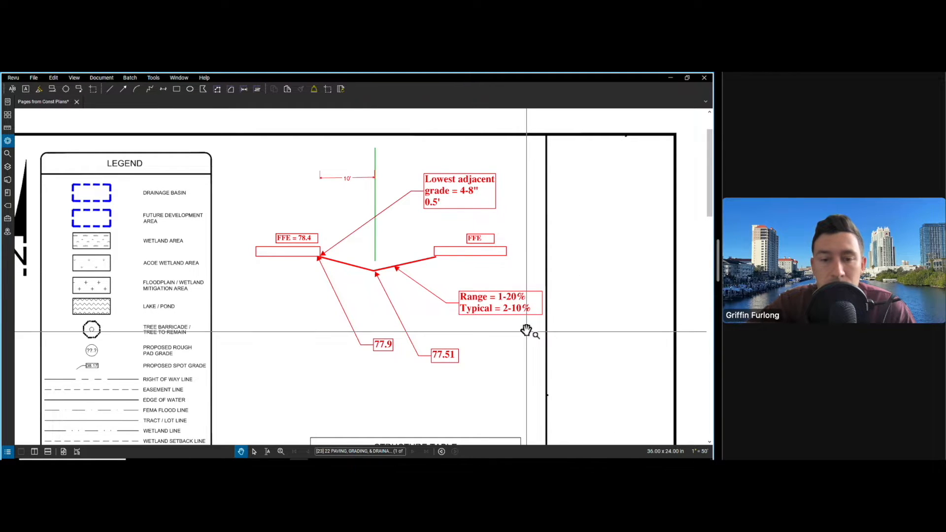
mouse_move(541, 315)
type("Driveway")
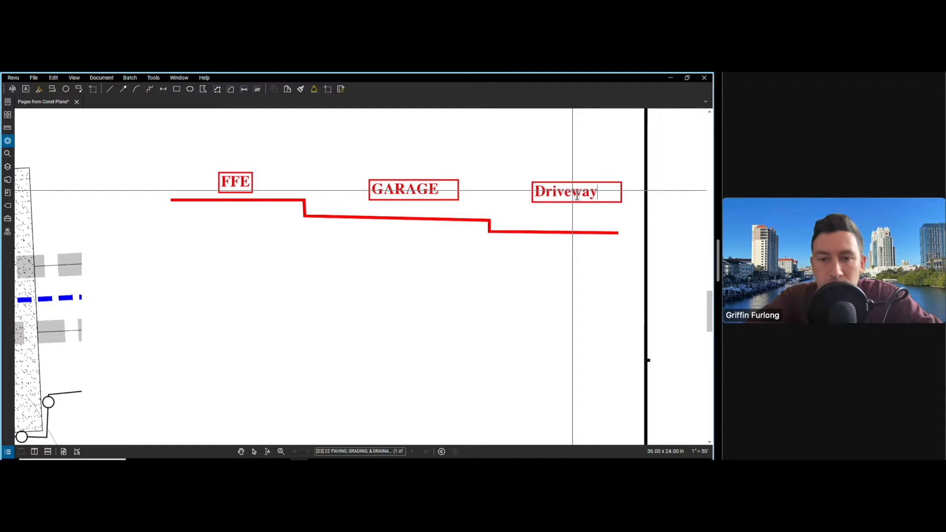
Finish the Driveway label and add another step callout reading 0.5' on the driveway section.
left_click(565, 191)
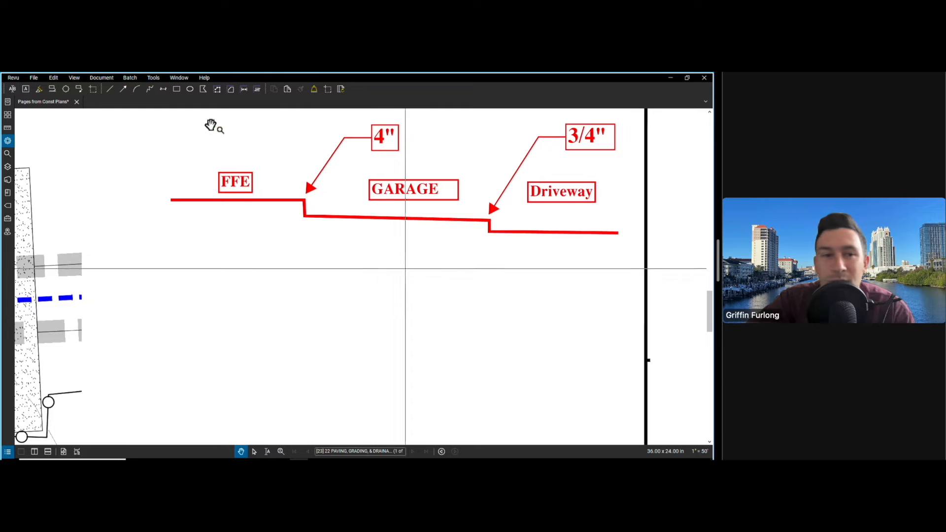
left_click(78, 89)
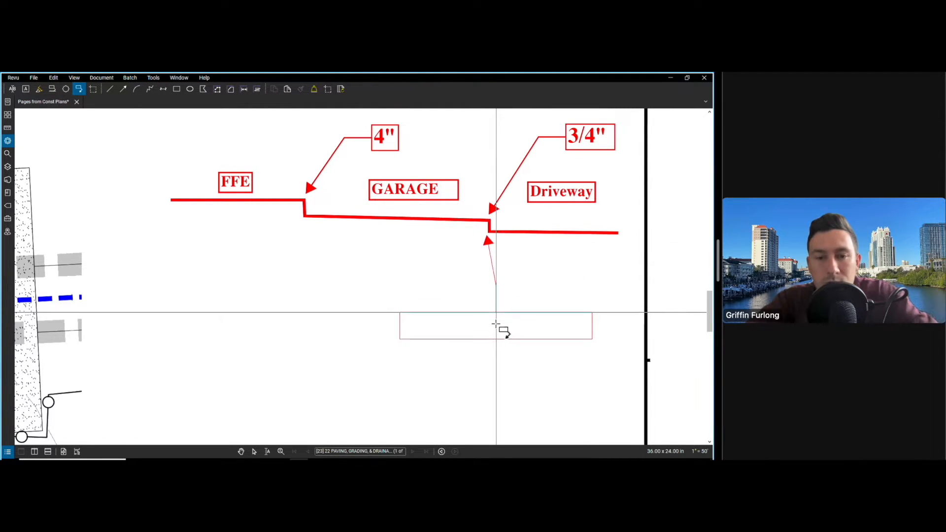
type("0.5'")
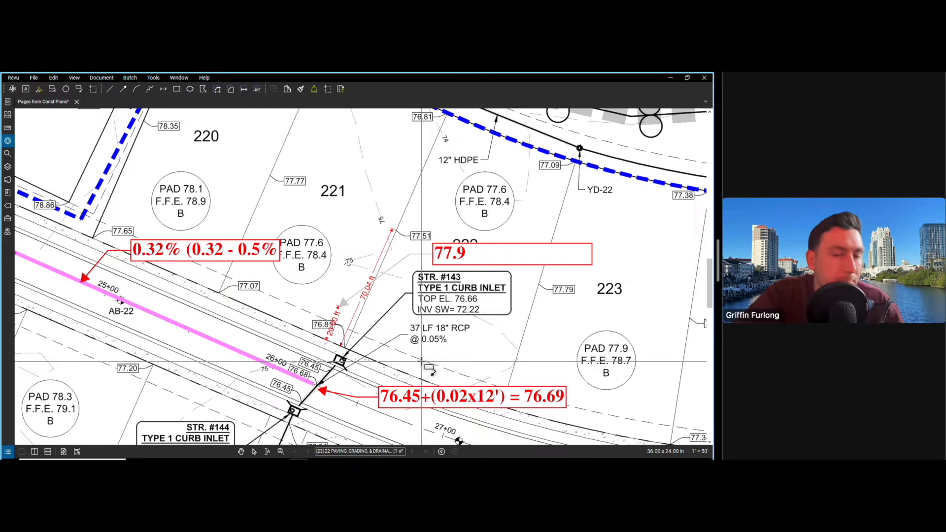
Finish the 77.9 callout by lot 222 and resize it to a compact label.
left_click(450, 253)
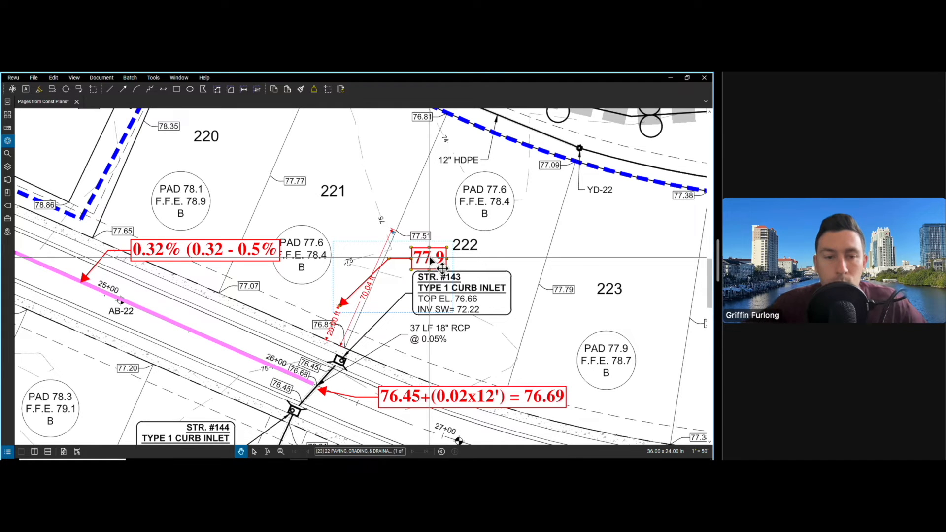
scroll("down", 3)
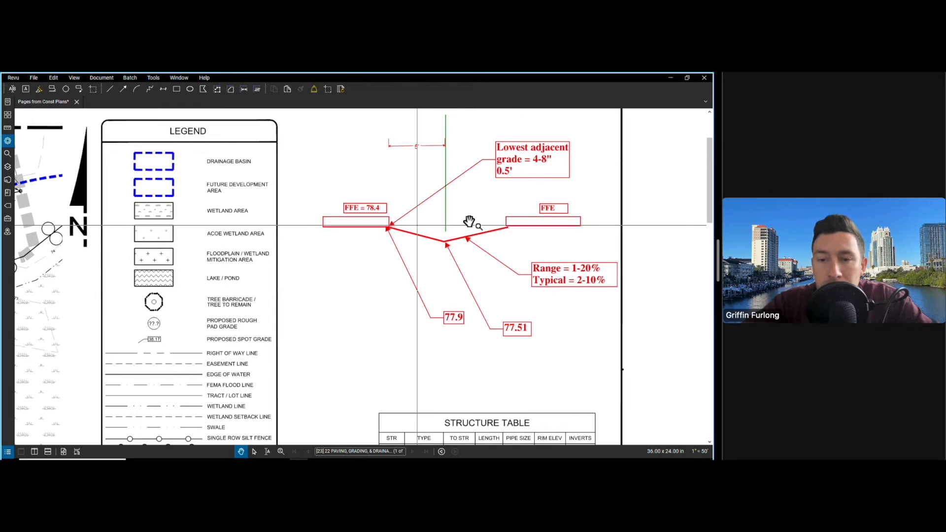
Scroll back to the full sheet showing the legend, section sketch and structure table.
scroll("down", 3)
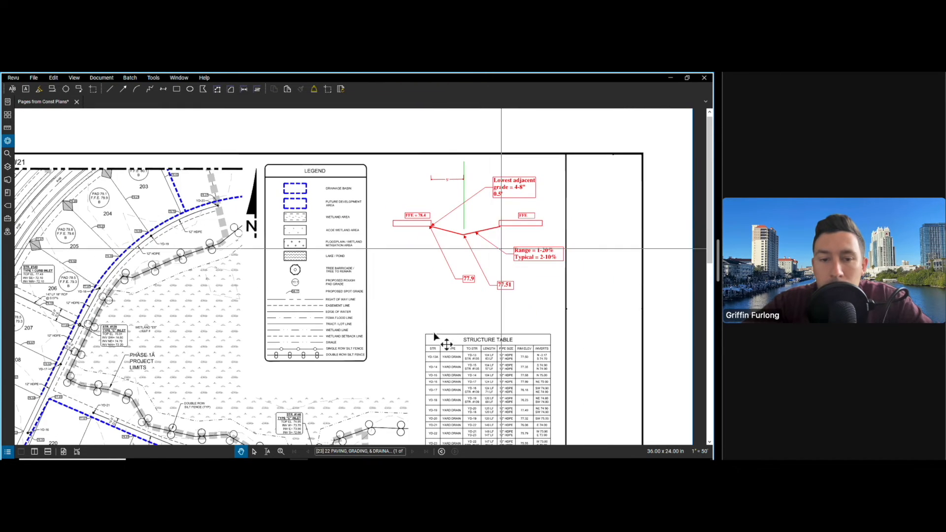